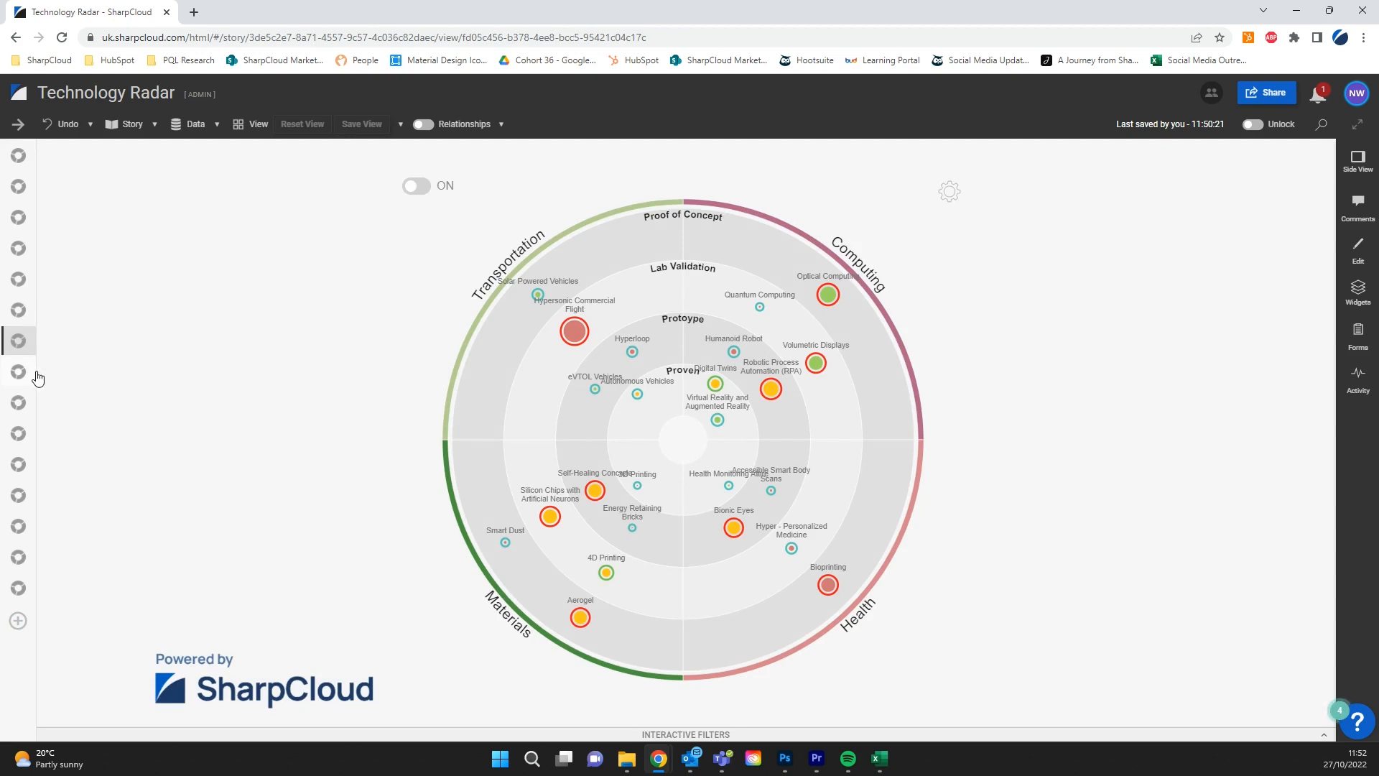
Inspect the Hypersonic Commercial Flight item's details, then return to the radar showing relationship links.
click(573, 332)
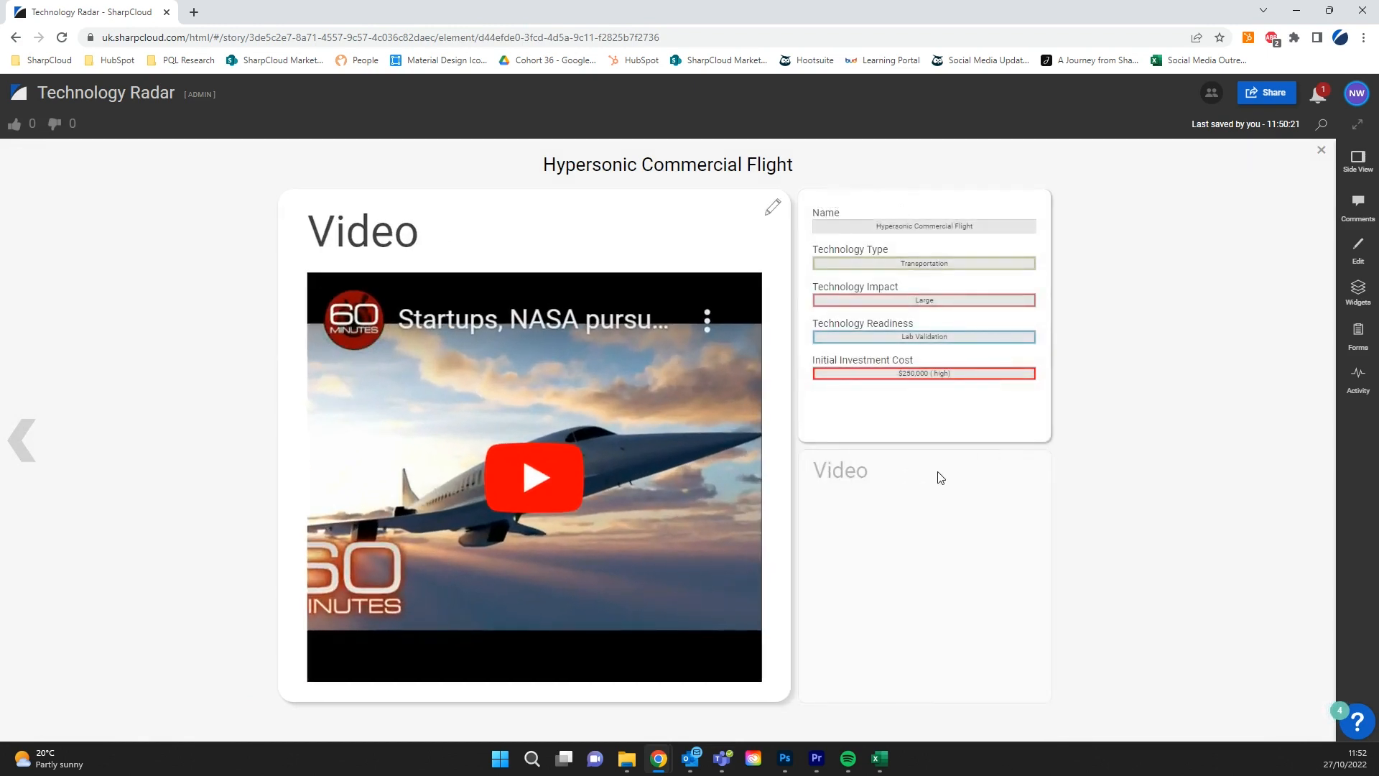
click(1320, 150)
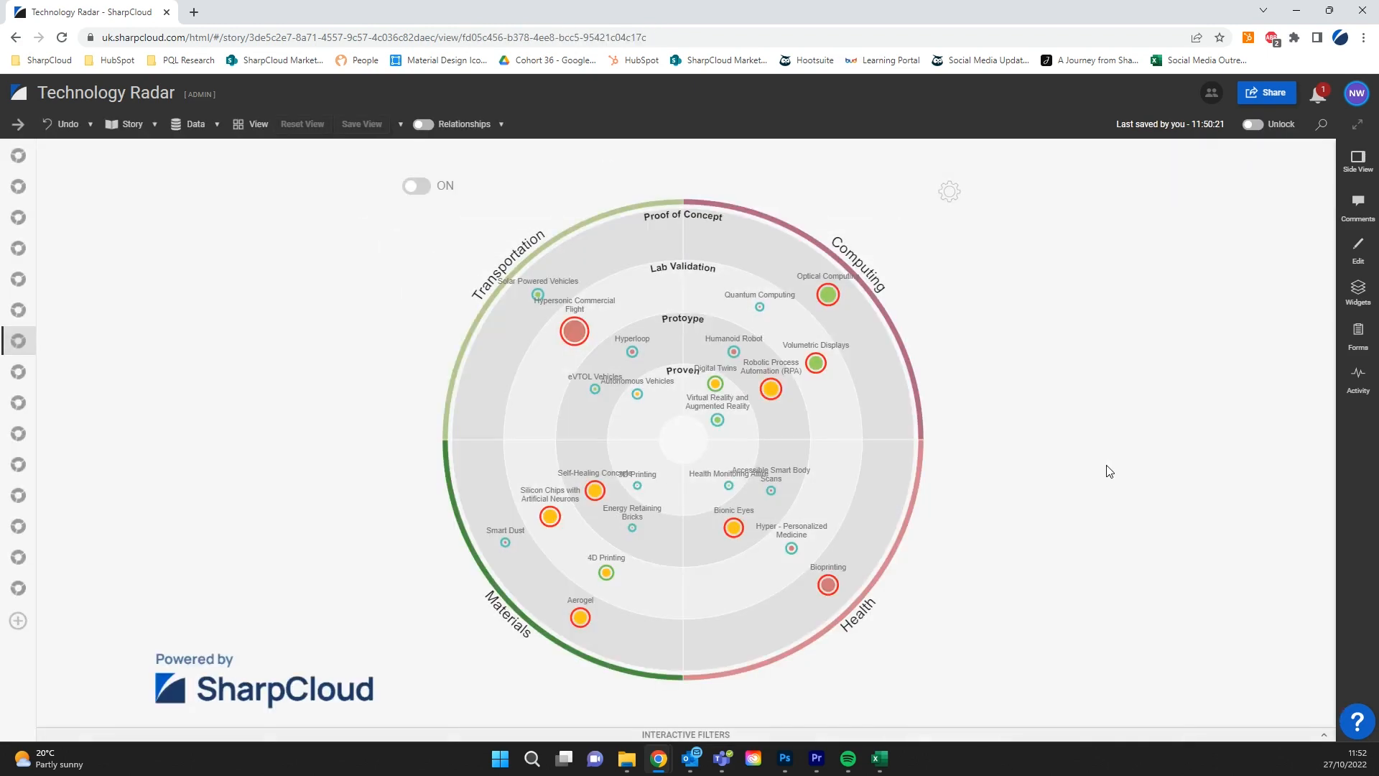
click(423, 125)
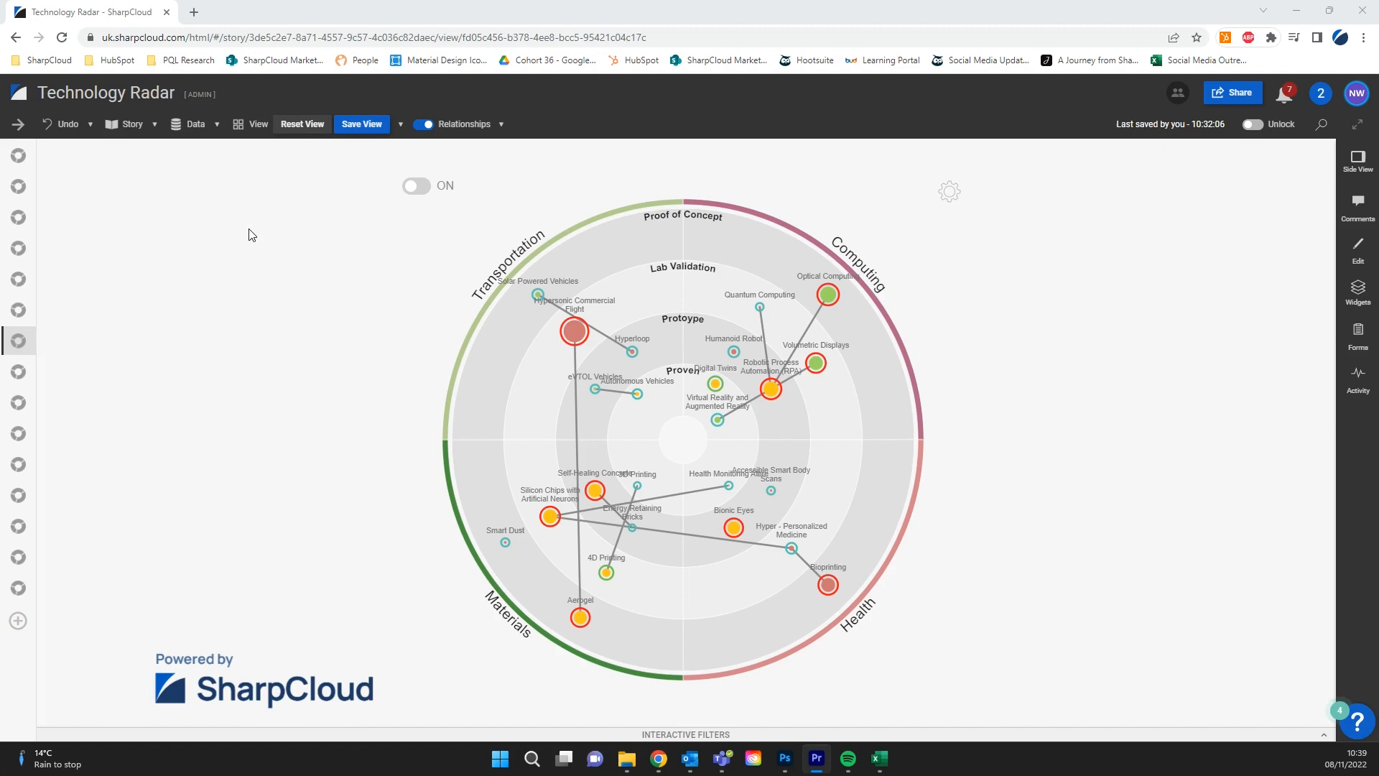
mouse_move(195, 125)
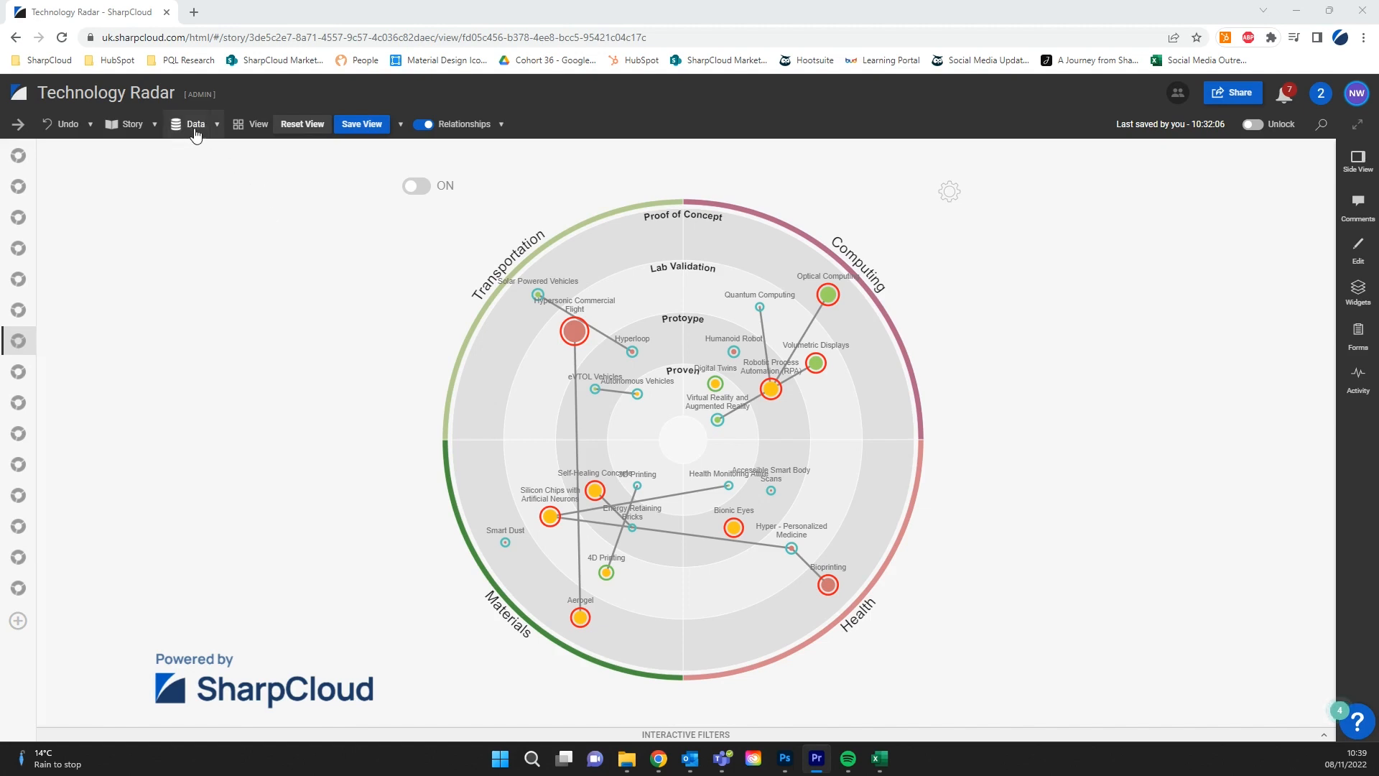
Open the empty radar items data grid, then bring up copy options on Excel's technology table.
click(195, 123)
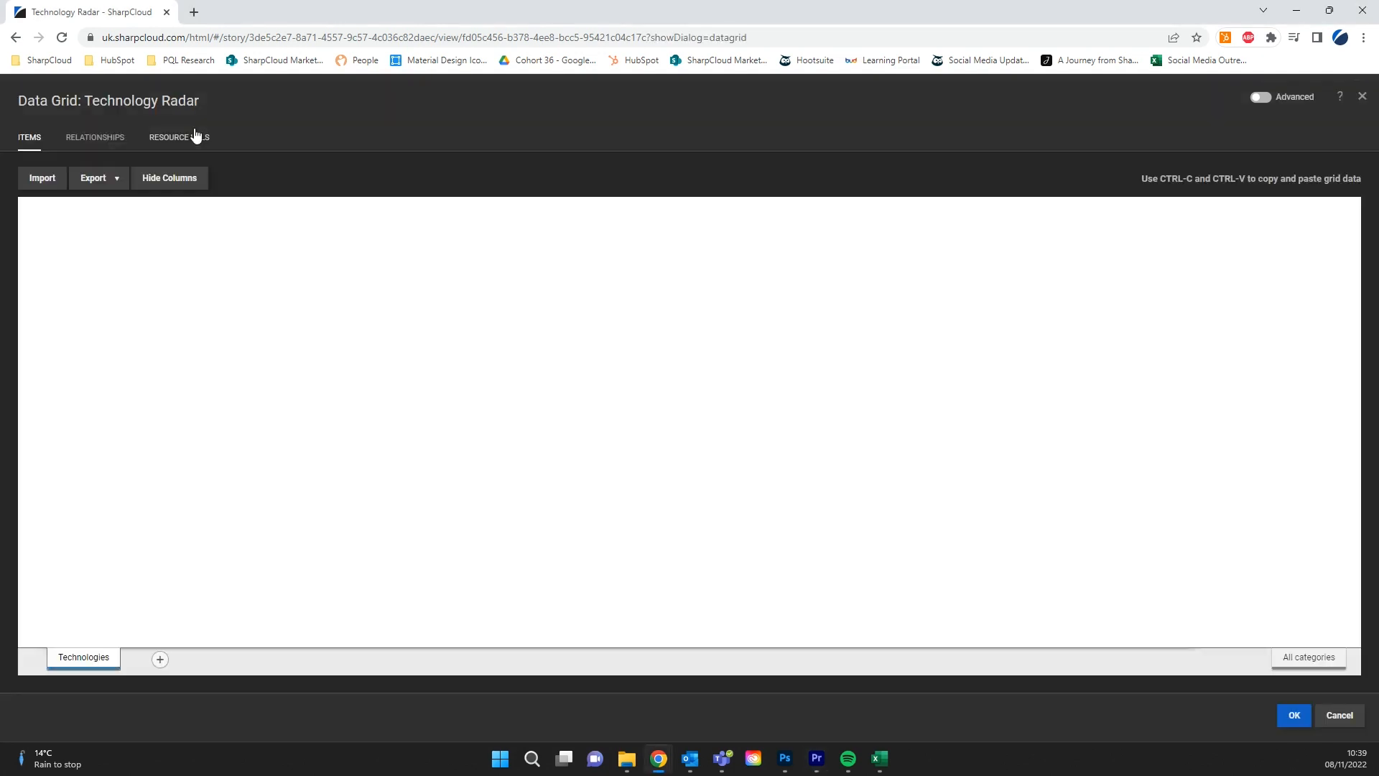
click(42, 177)
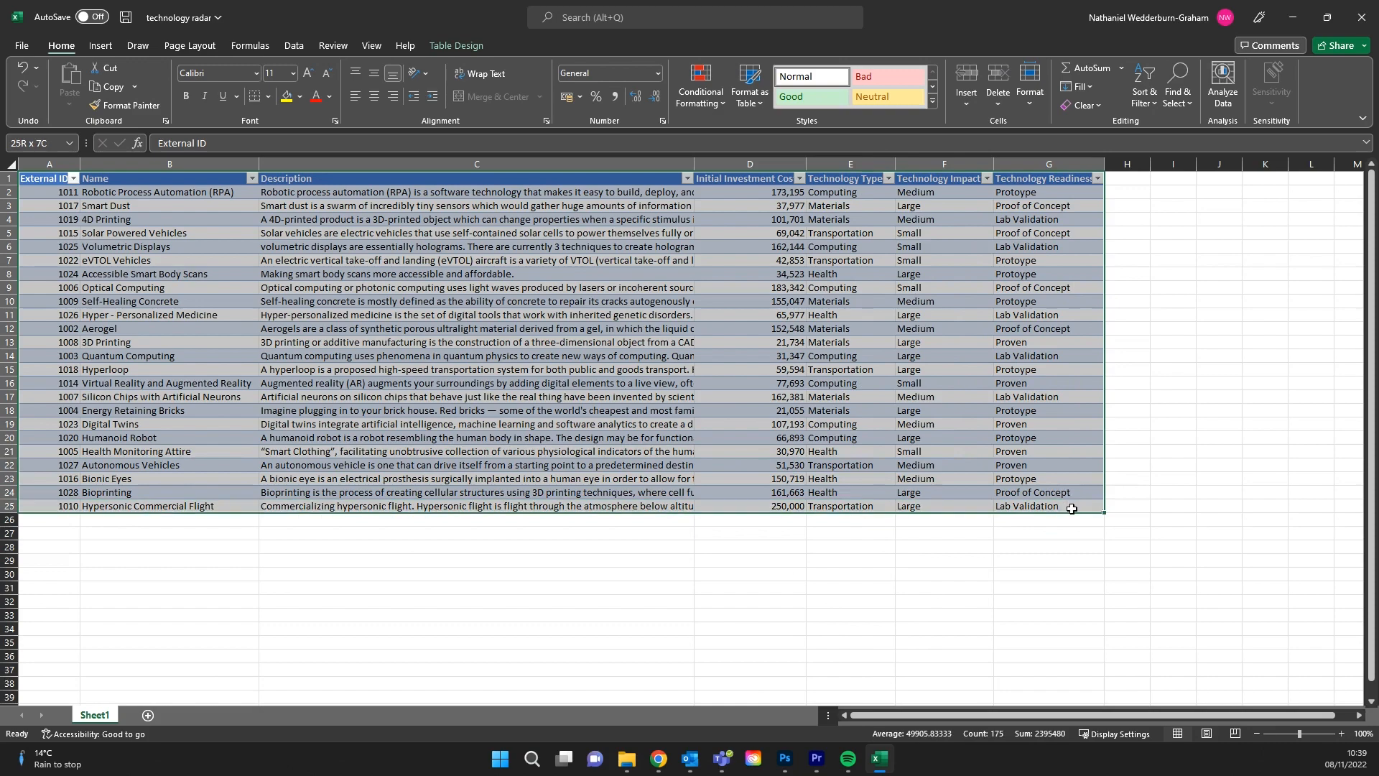
right_click(1071, 509)
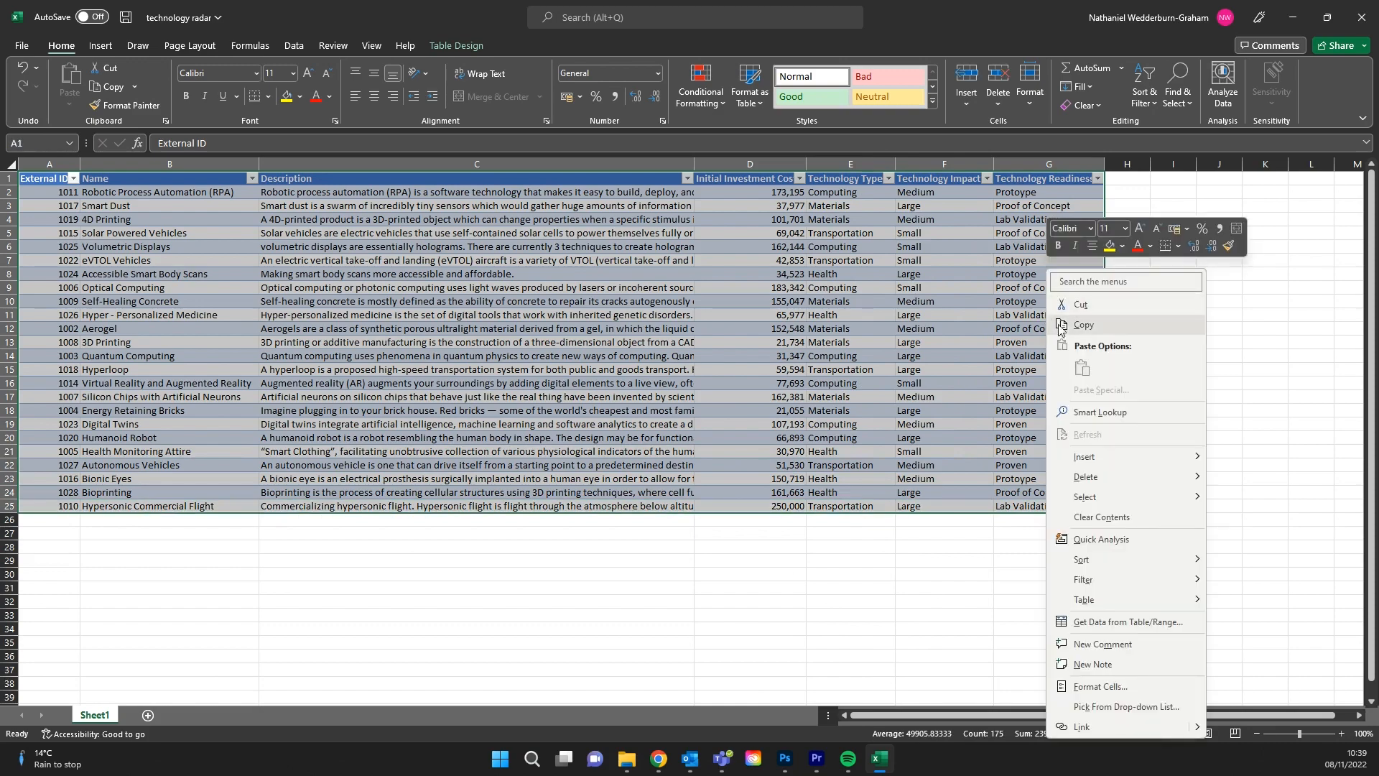